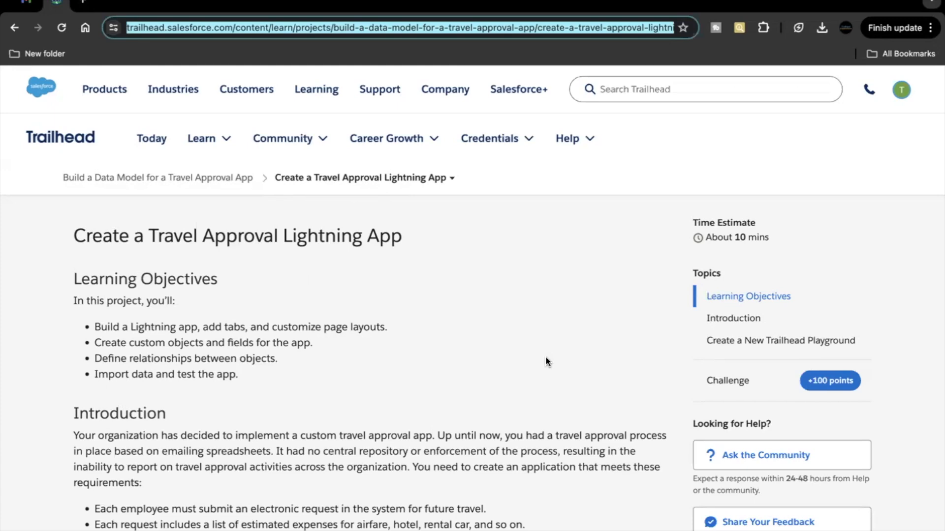
# - Create a new Trailhead playground (Cunning Impala Playground) as the project's hands-on org
pyautogui.scroll(-3)
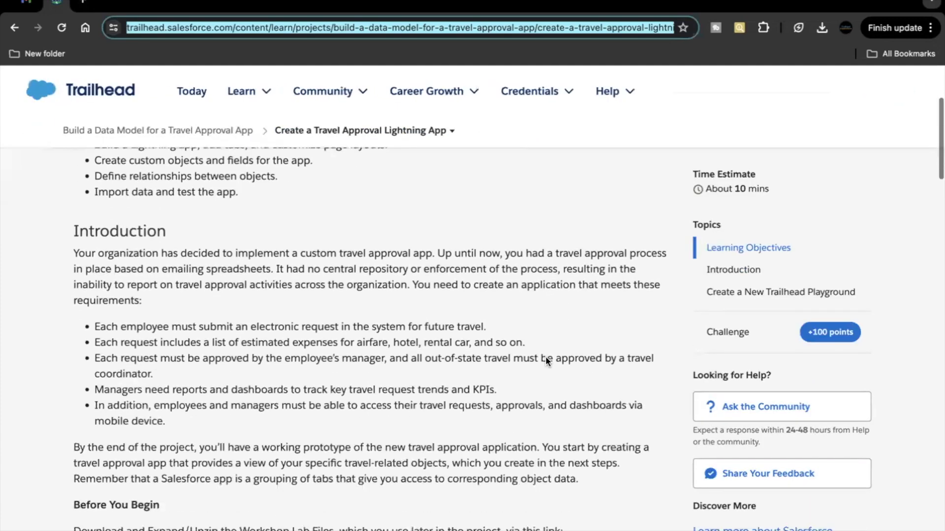
pyautogui.scroll(-3)
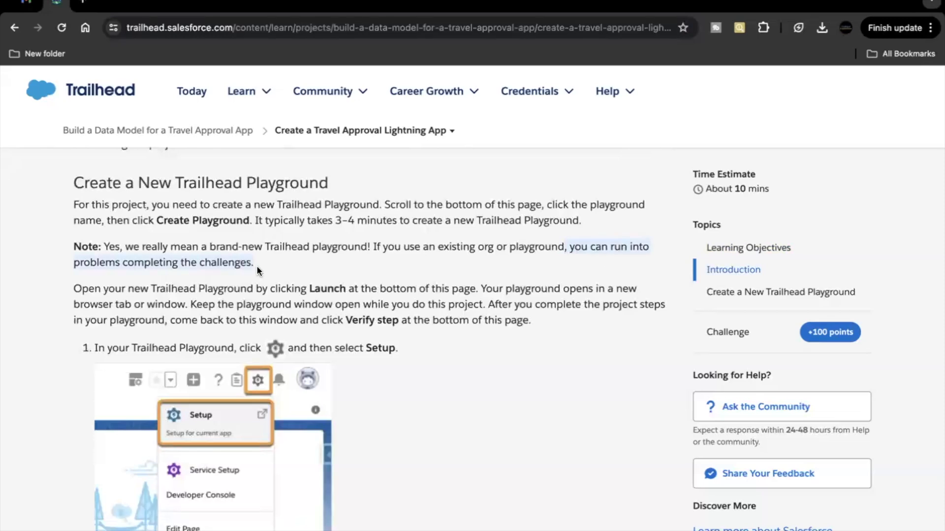
pyautogui.moveTo(311, 344)
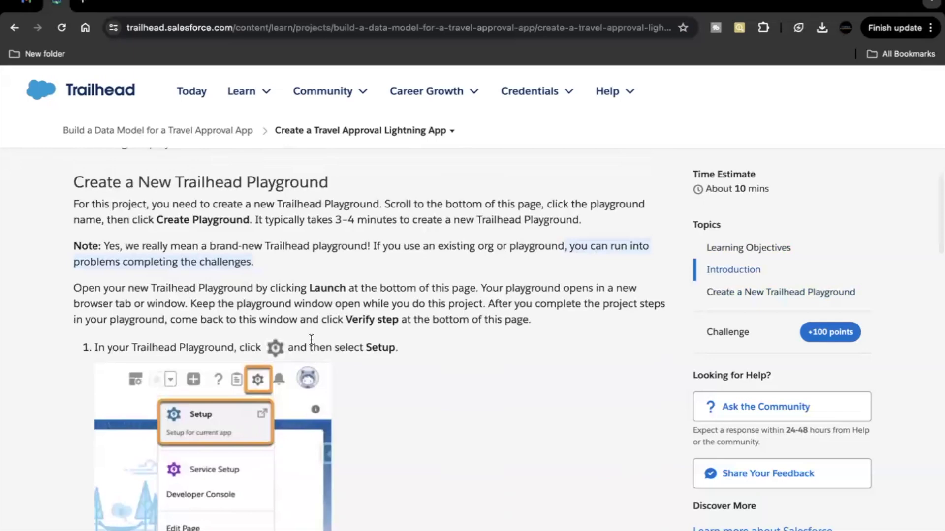
pyautogui.scroll(-3)
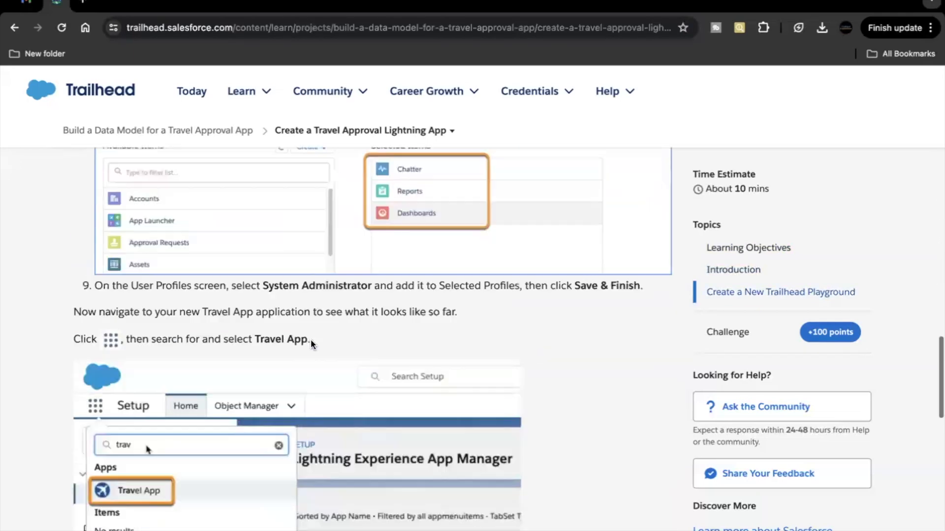
pyautogui.scroll(-3)
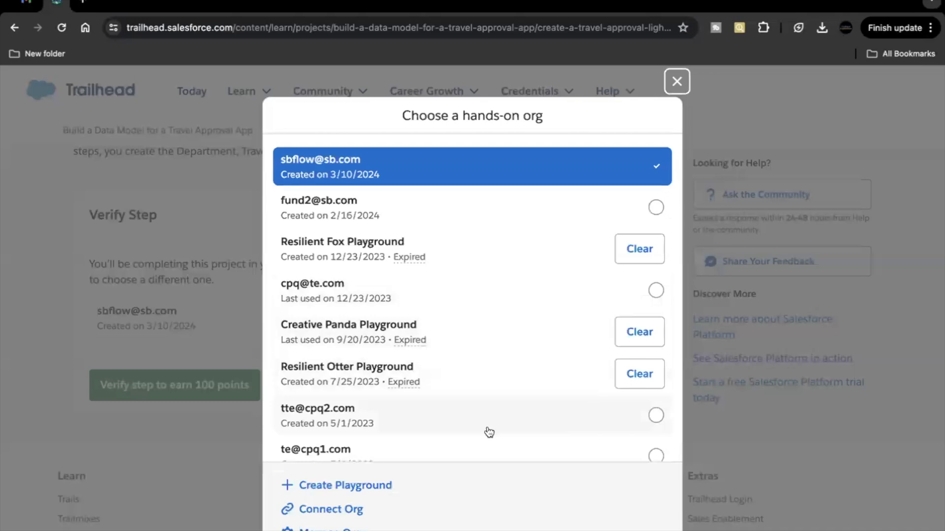
pyautogui.click(345, 485)
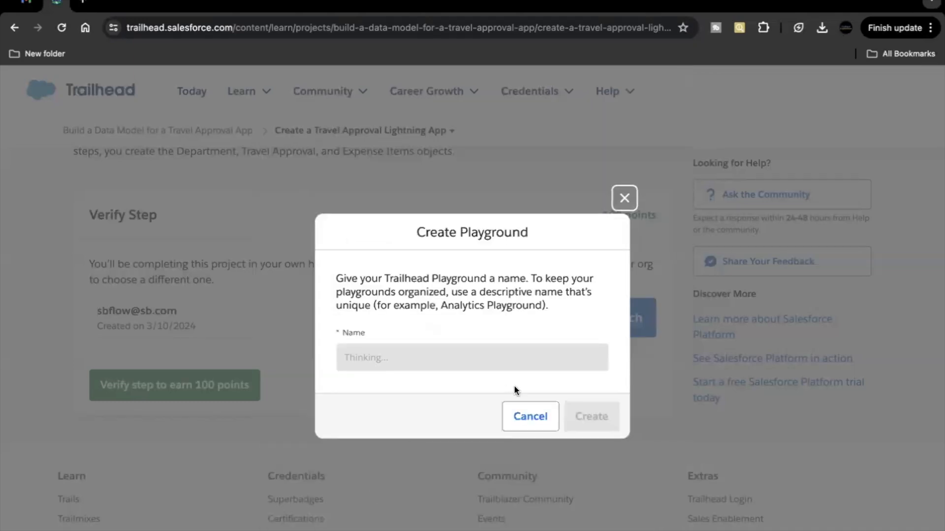
pyautogui.click(590, 417)
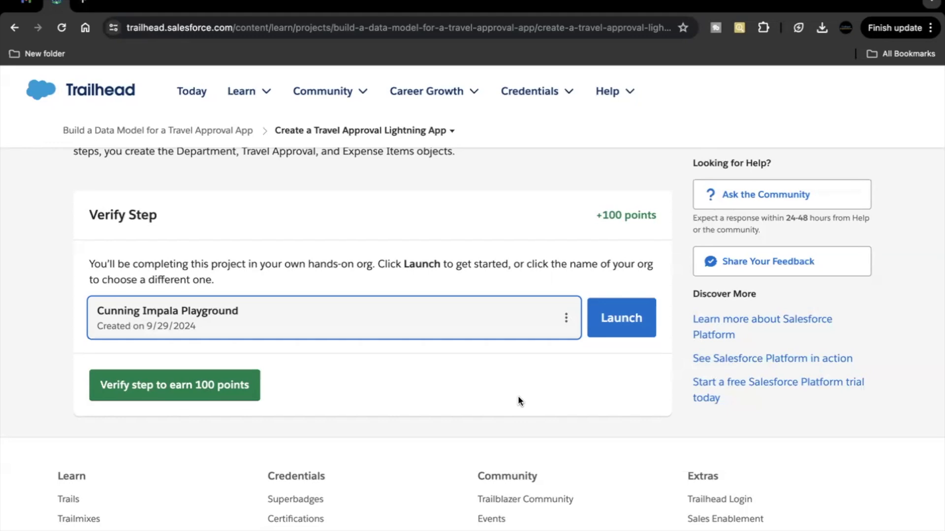
pyautogui.moveTo(307, 354)
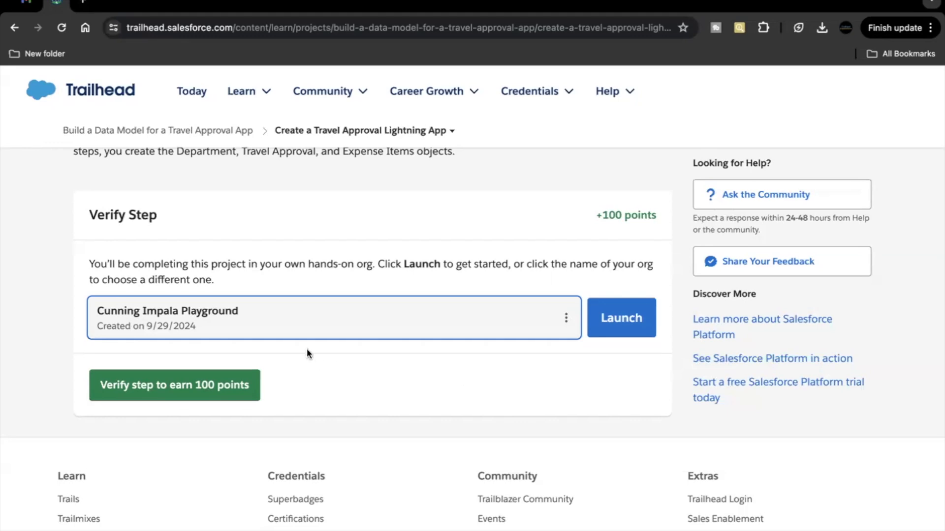
pyautogui.moveTo(621, 318)
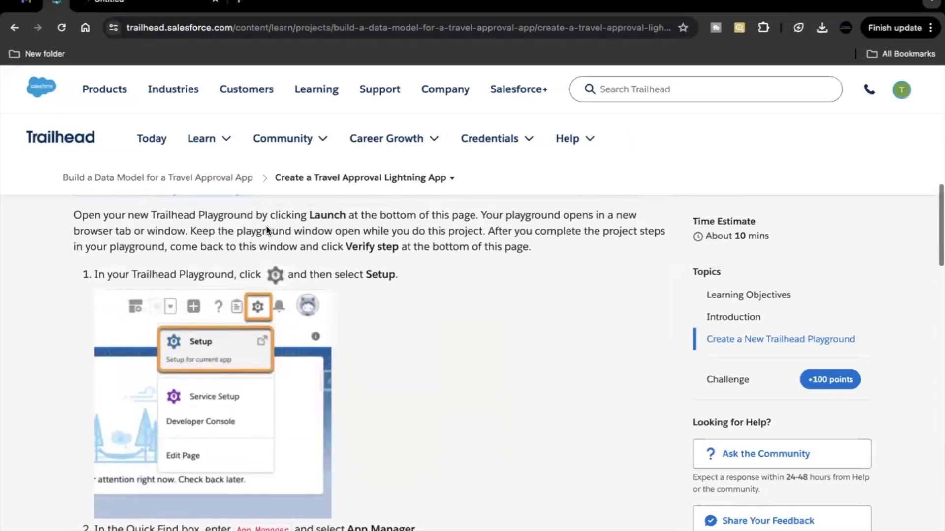
# - Launch the playground and go into its Setup via the gear menu
pyautogui.scroll(-3)
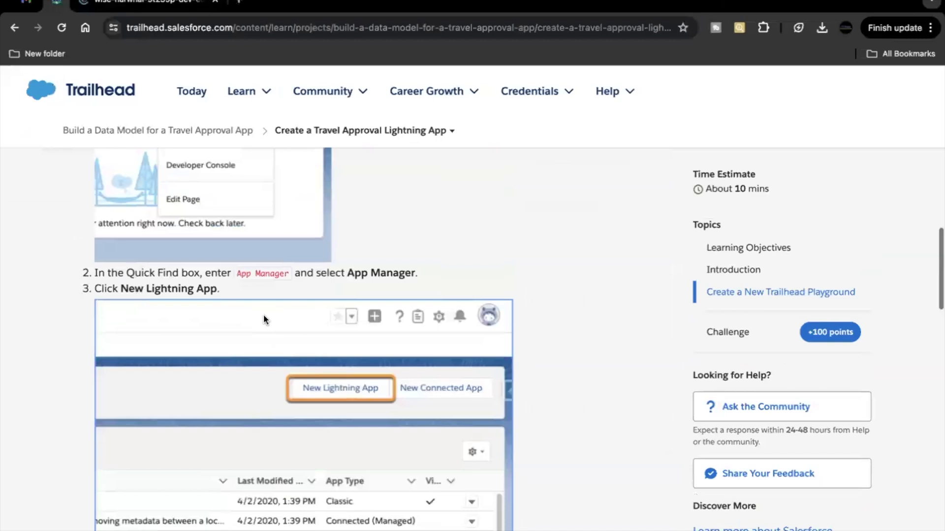
pyautogui.scroll(-3)
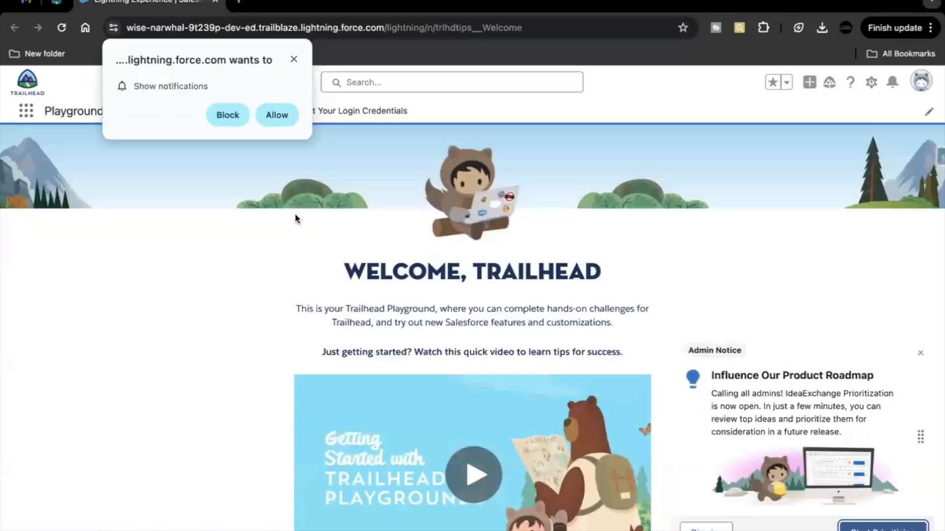
pyautogui.click(871, 82)
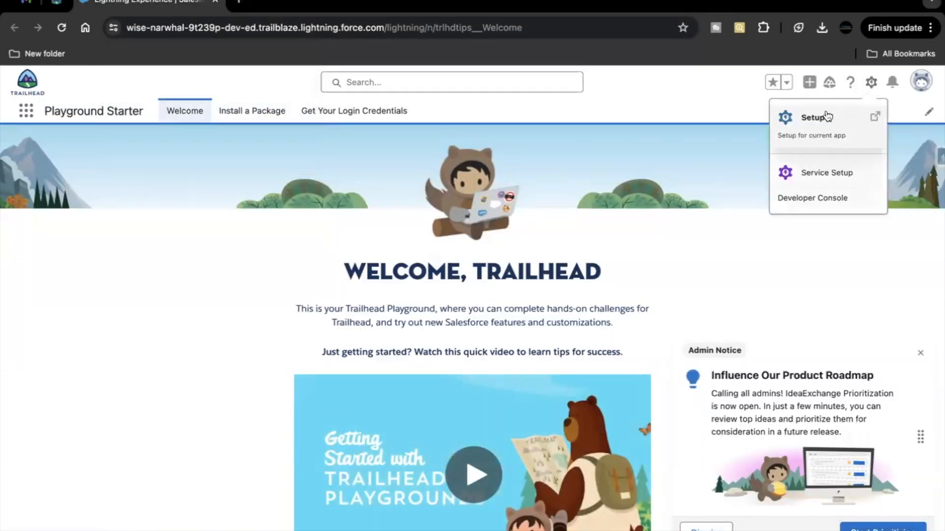
pyautogui.click(816, 117)
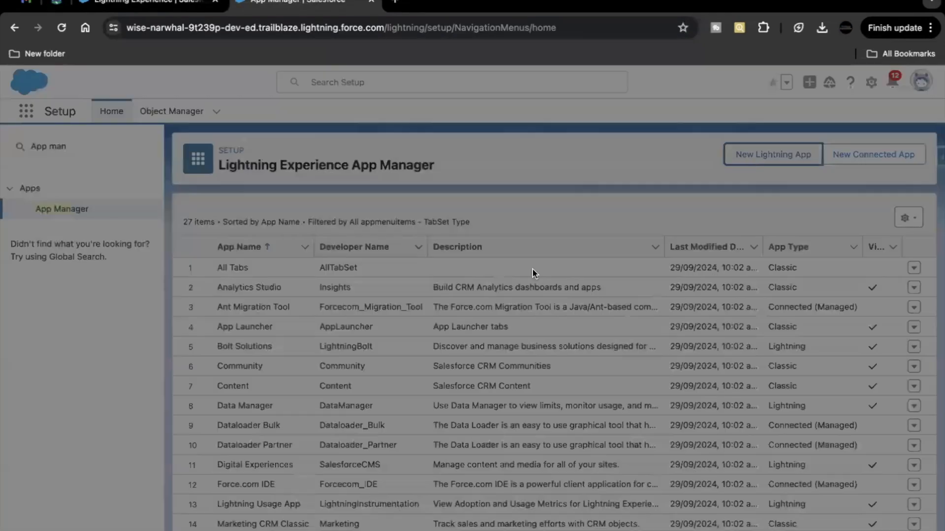
# - Start a New Lightning App named 'Travel App'
pyautogui.click(773, 155)
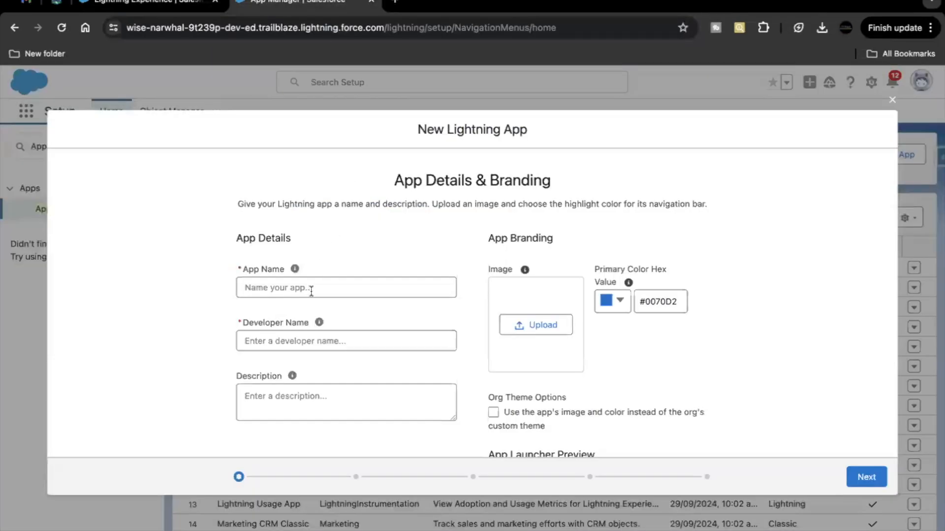
pyautogui.write('Travel App')
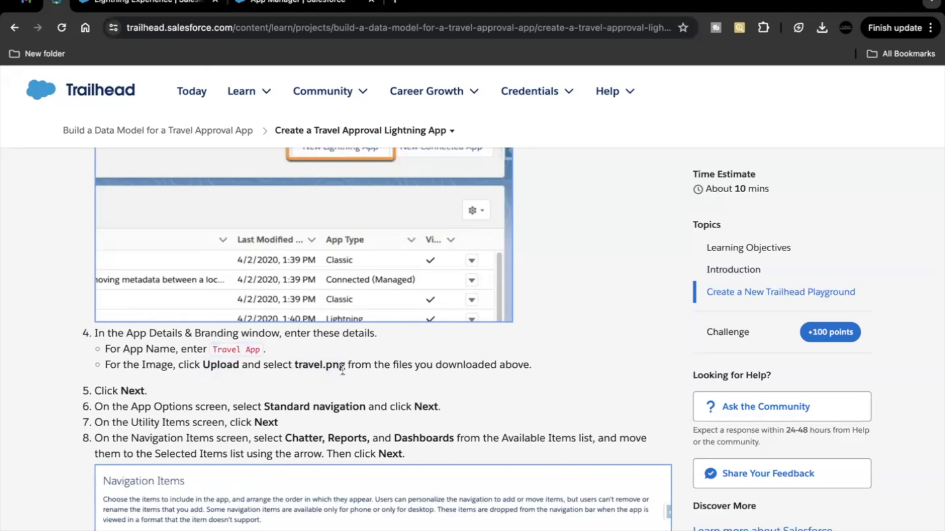
pyautogui.moveTo(343, 374)
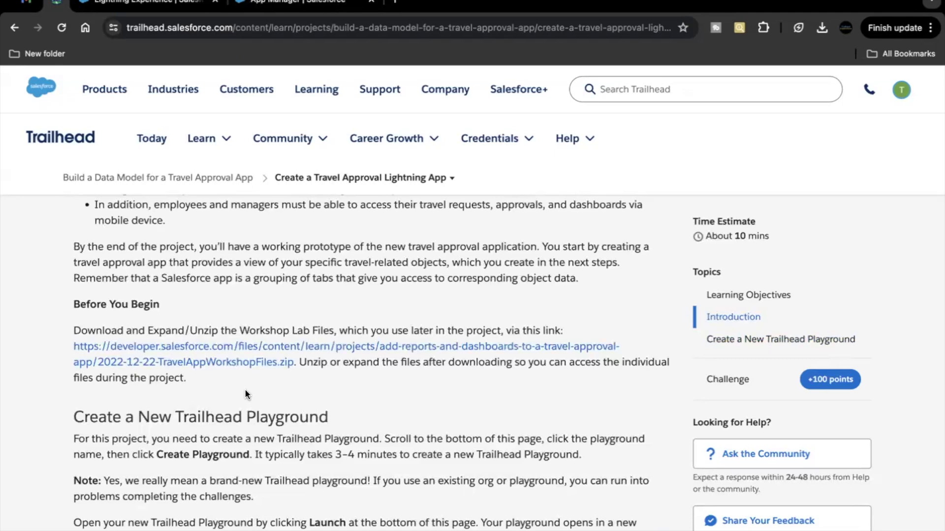
pyautogui.moveTo(249, 366)
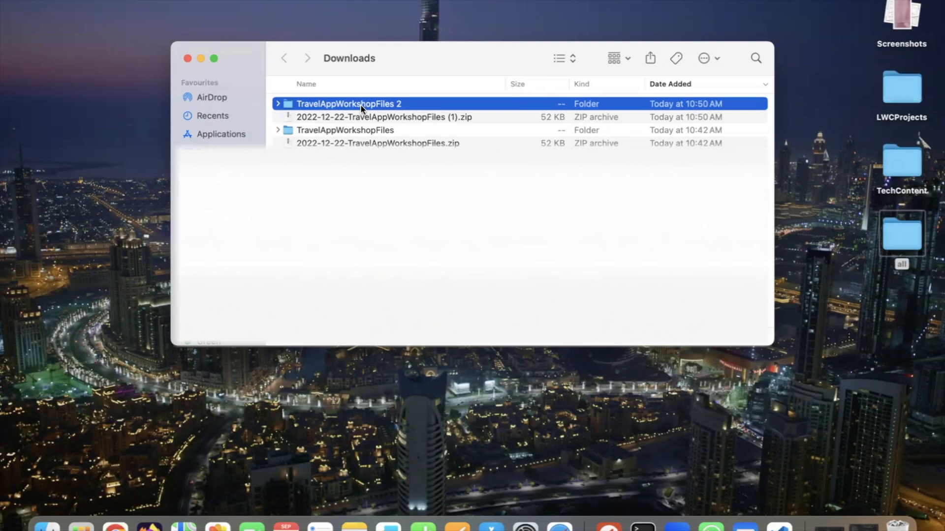
# - Browse the TravelAppWorkshopFiles 2 folder and its StatusImages subfolder to locate travel.png
pyautogui.doubleClick(347, 103)
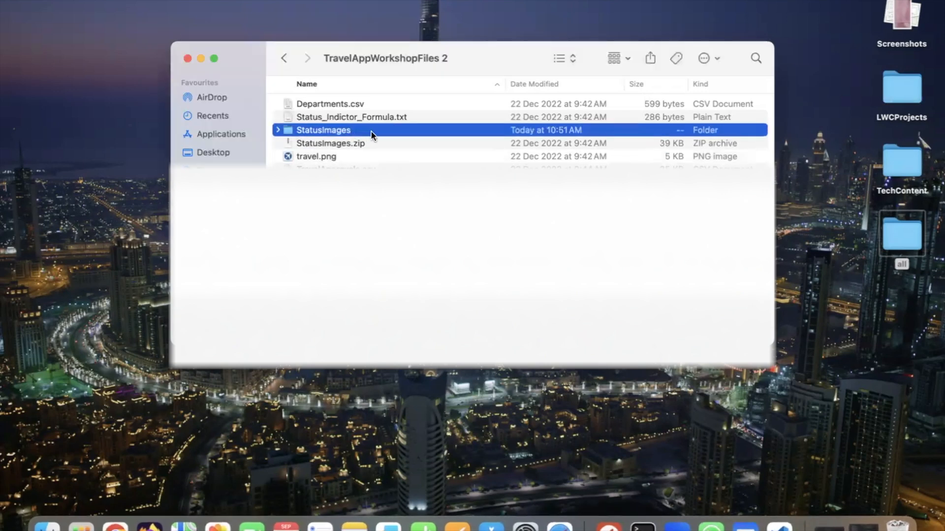
pyautogui.moveTo(689, 152)
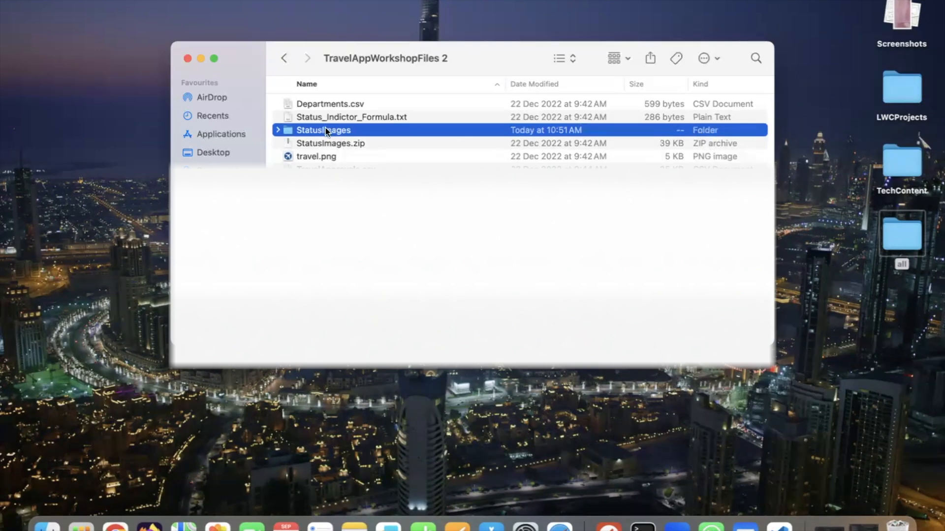
pyautogui.doubleClick(323, 129)
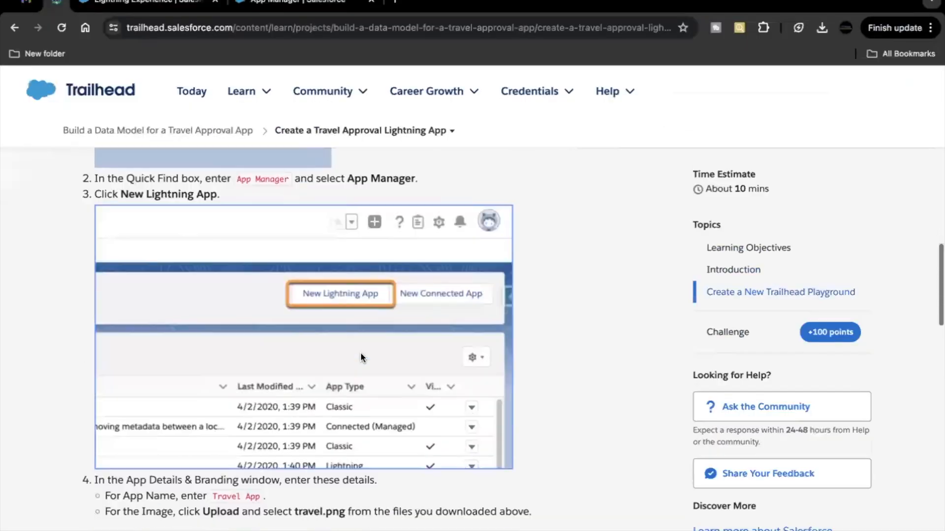
pyautogui.scroll(-3)
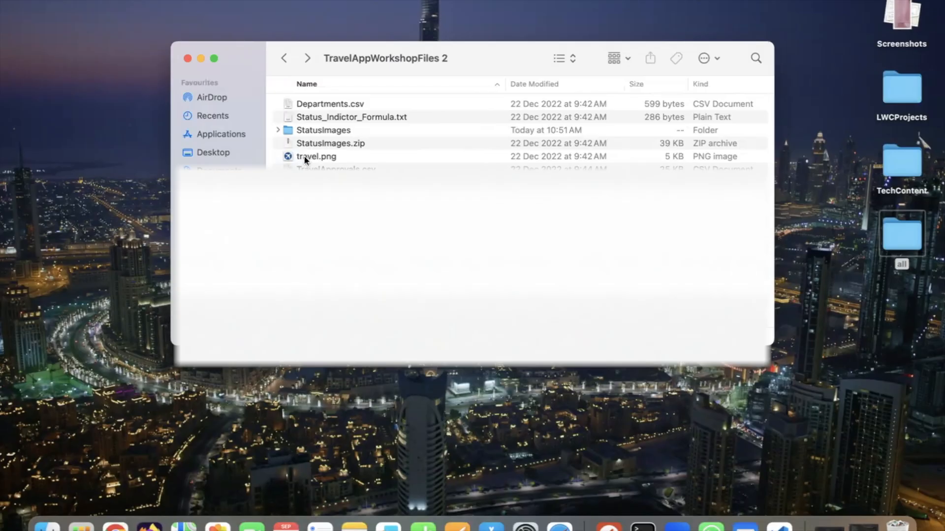
pyautogui.moveTo(332, 162)
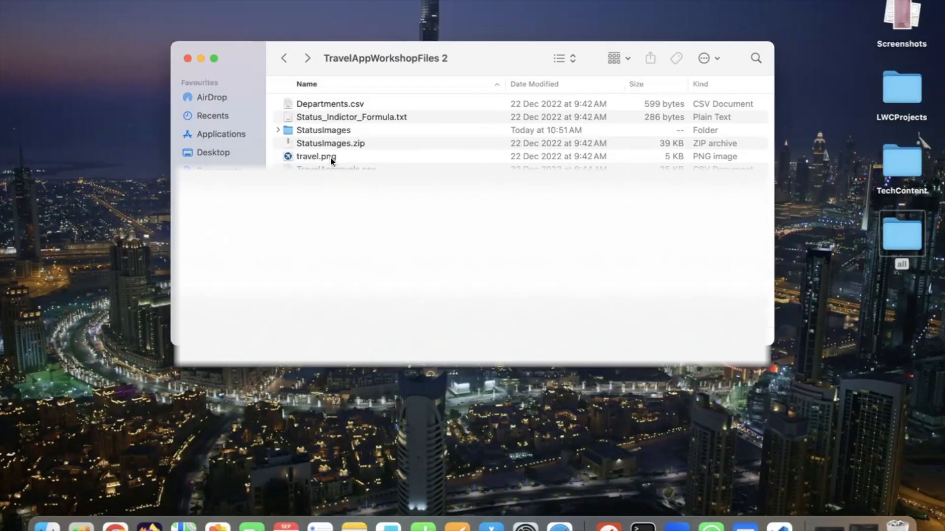
pyautogui.moveTo(335, 162)
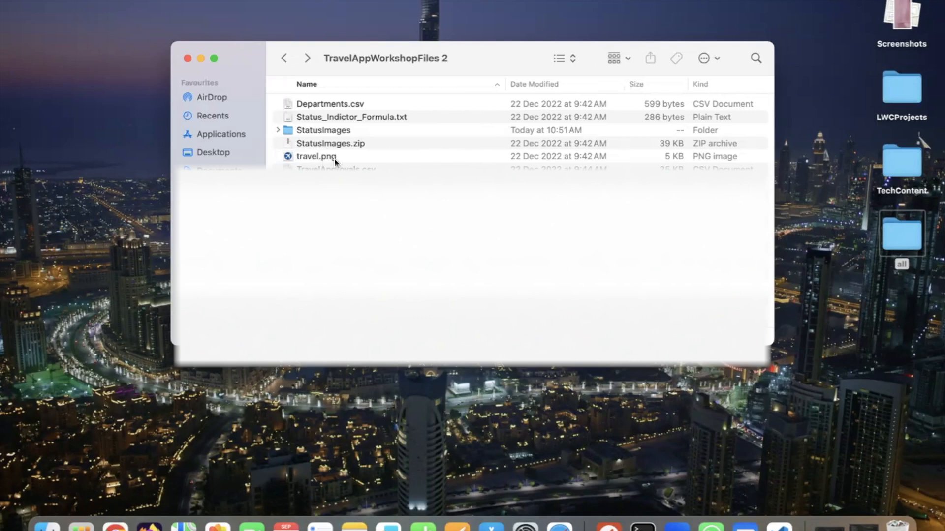
pyautogui.moveTo(348, 164)
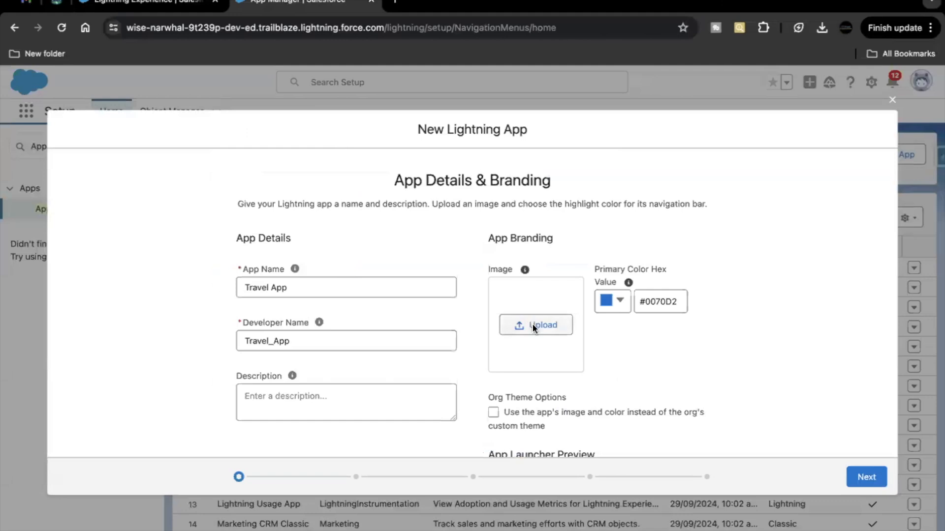
# - Upload travel.png from the workshop files as the Travel App's branding image
pyautogui.click(535, 325)
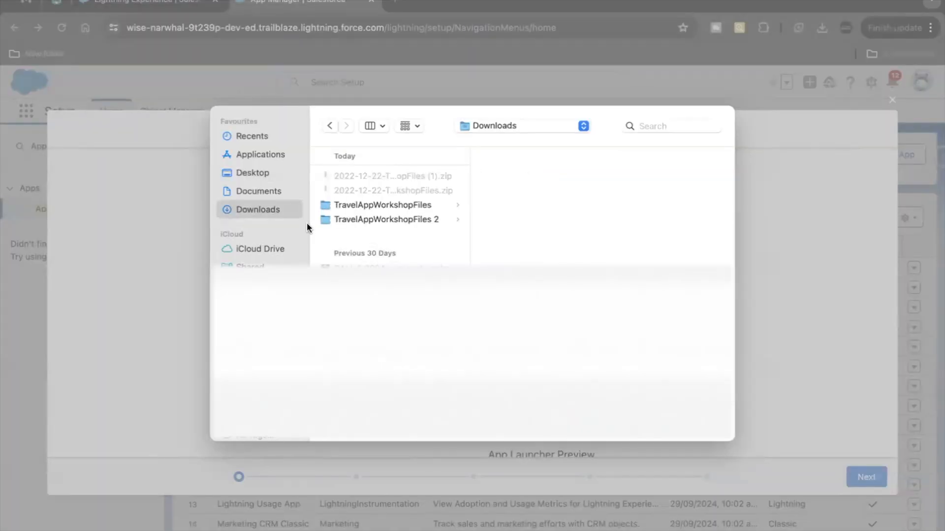
pyautogui.click(381, 205)
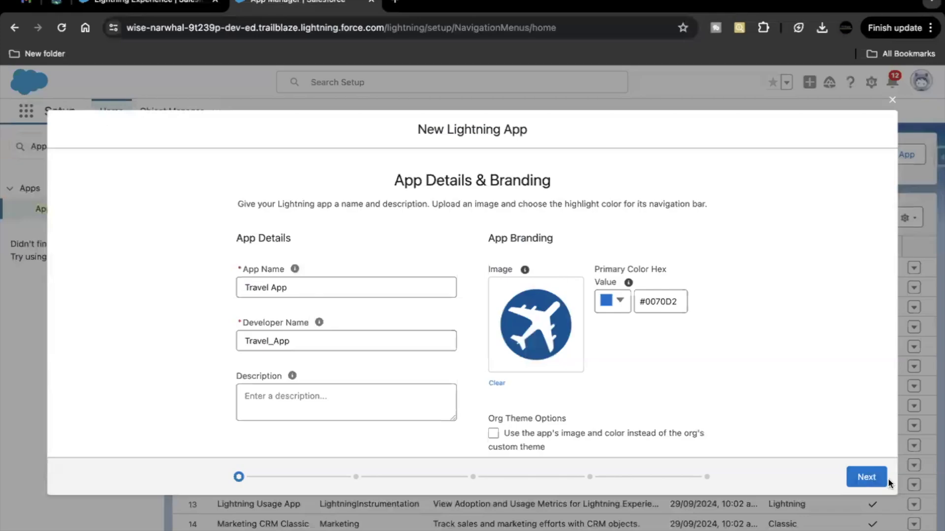
# - Advance through App Options and Utility Items with defaults to reach Navigation Items
pyautogui.click(866, 477)
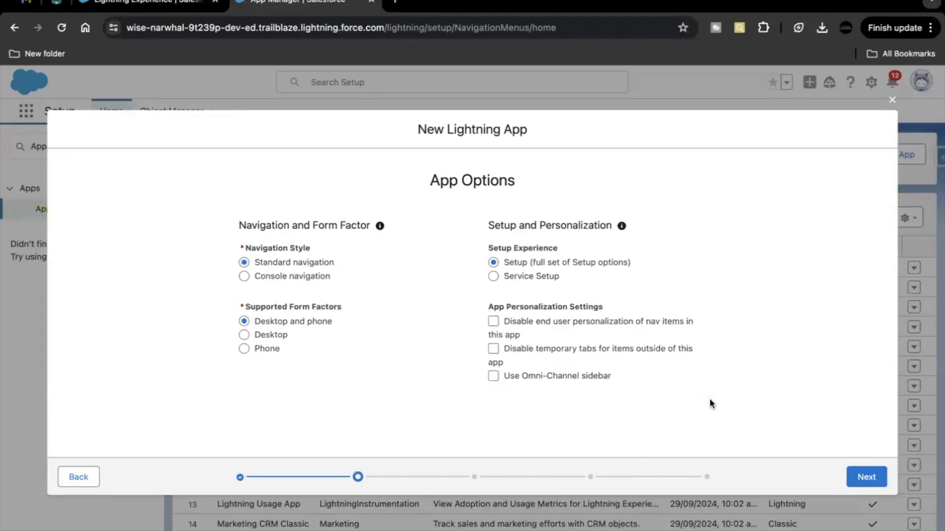
pyautogui.click(866, 476)
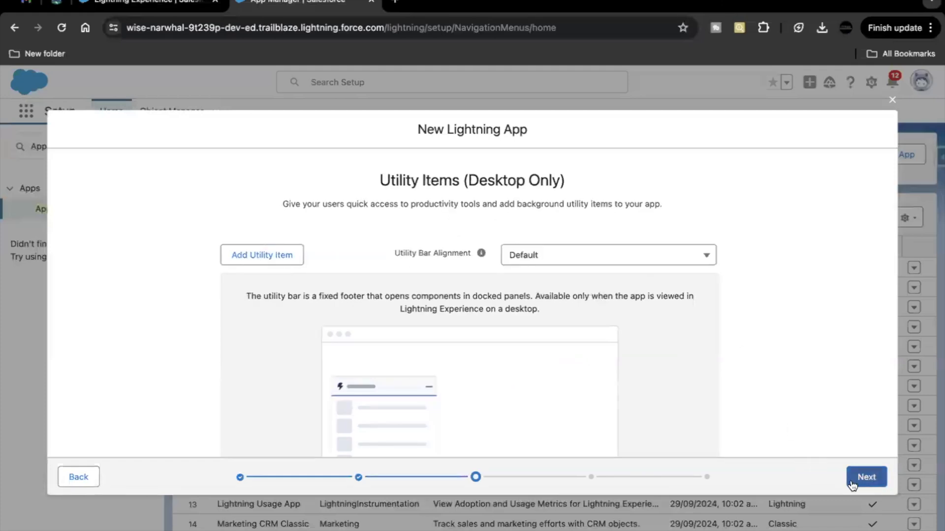
pyautogui.scroll(-3)
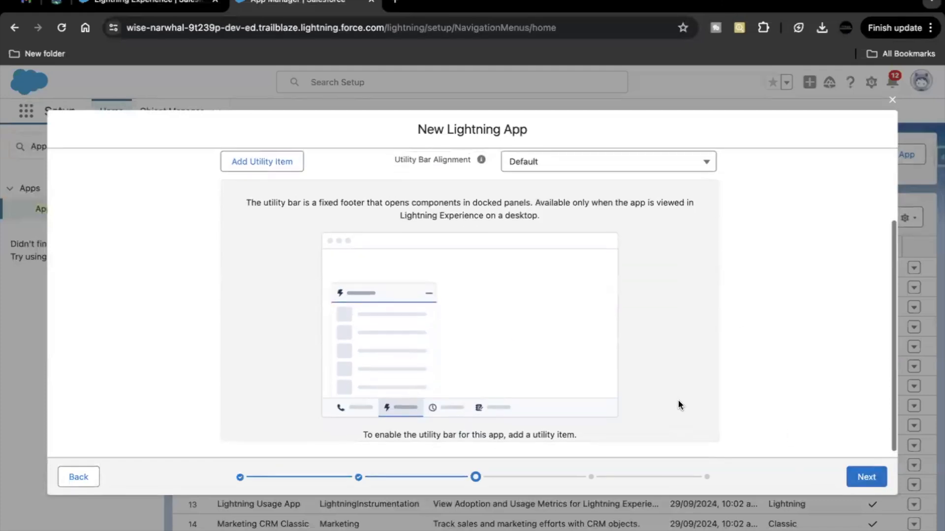
pyautogui.click(866, 477)
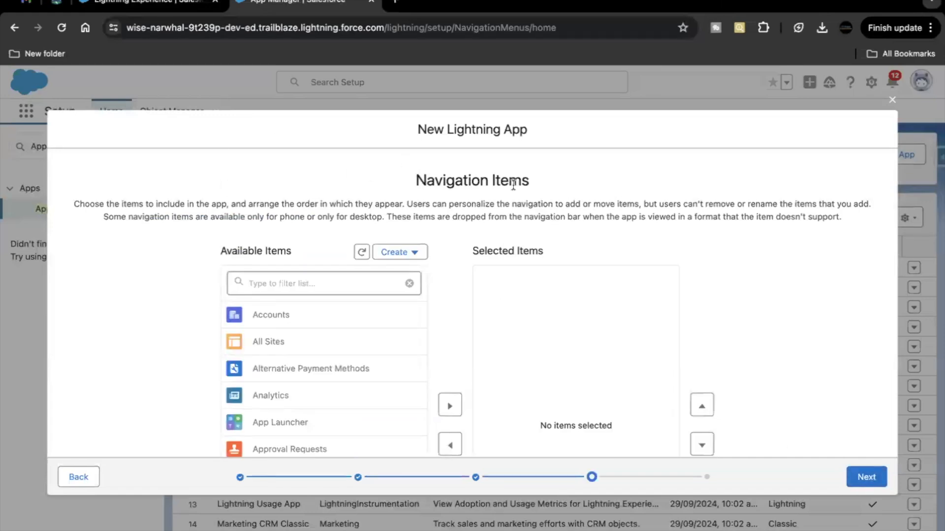
pyautogui.moveTo(422, 275)
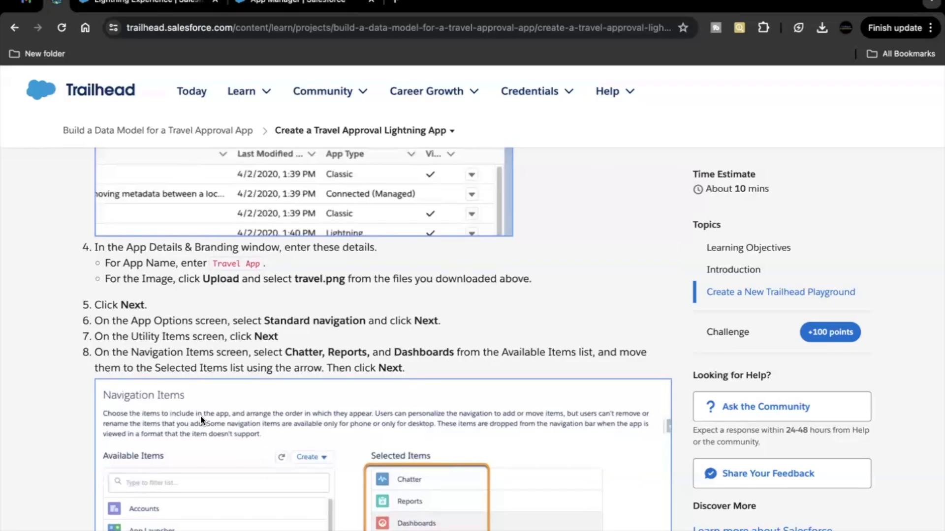
# - Add Chatter, Reports and Dashboards as navigation items and continue to User Profiles
pyautogui.scroll(-3)
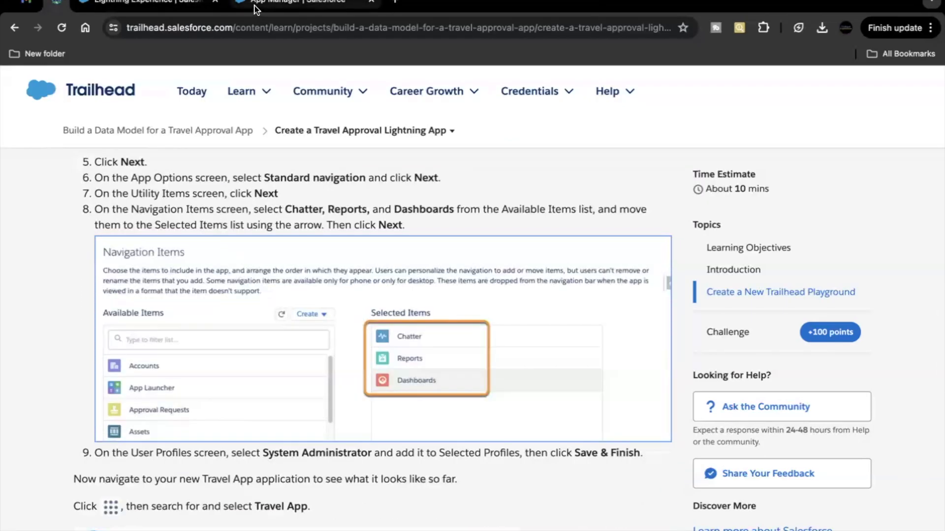
pyautogui.click(304, 2)
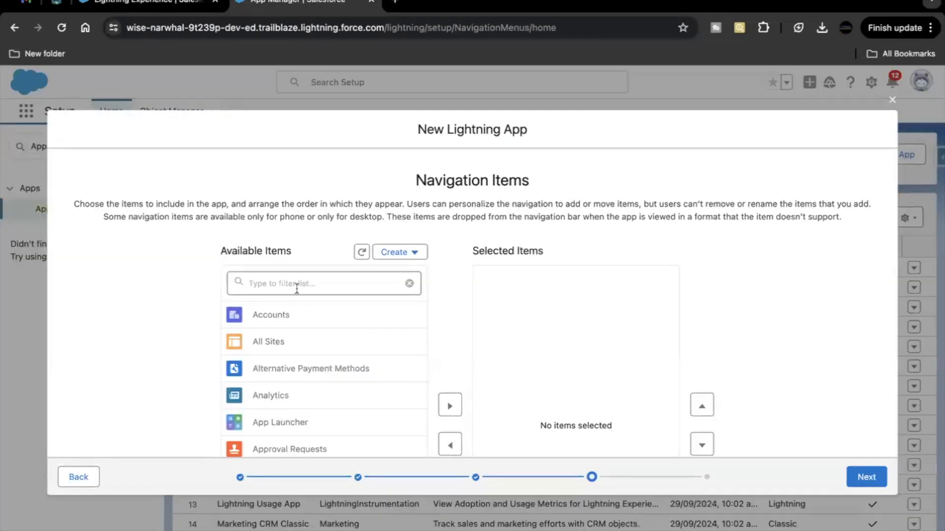
pyautogui.write('Chatt')
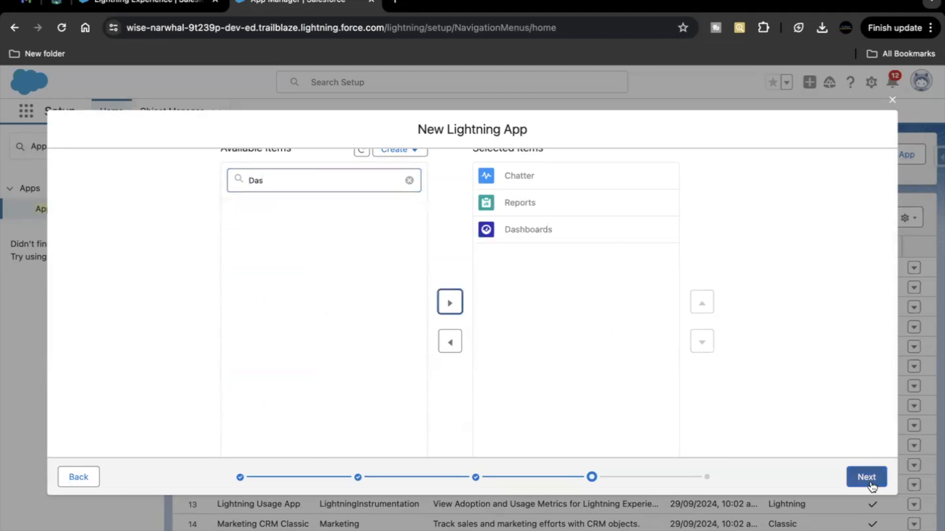
pyautogui.click(866, 476)
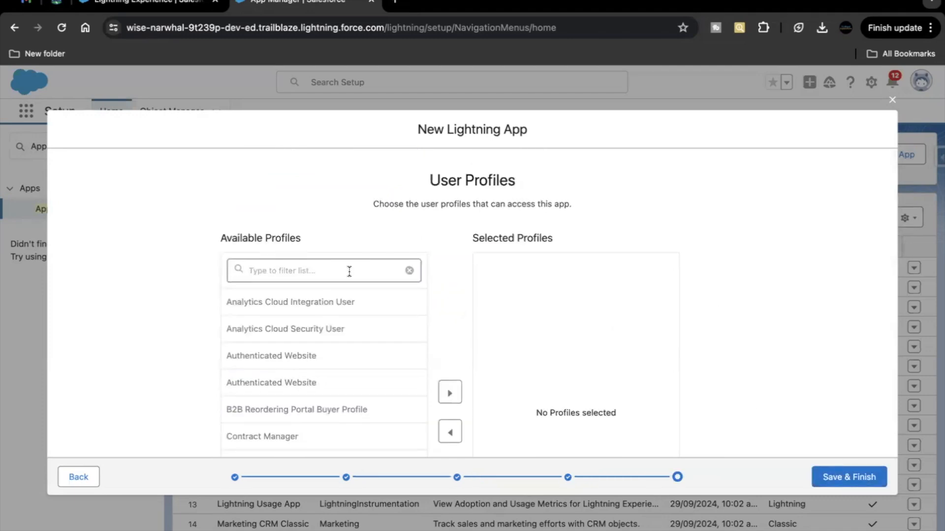
# - Assign the System Administrator profile and save and finish the Travel App
pyautogui.write('Ad')
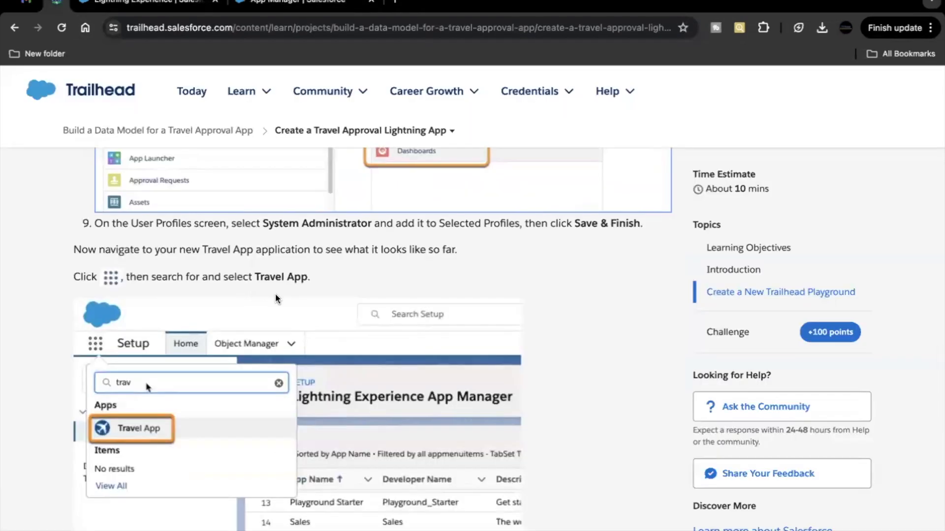
pyautogui.scroll(-3)
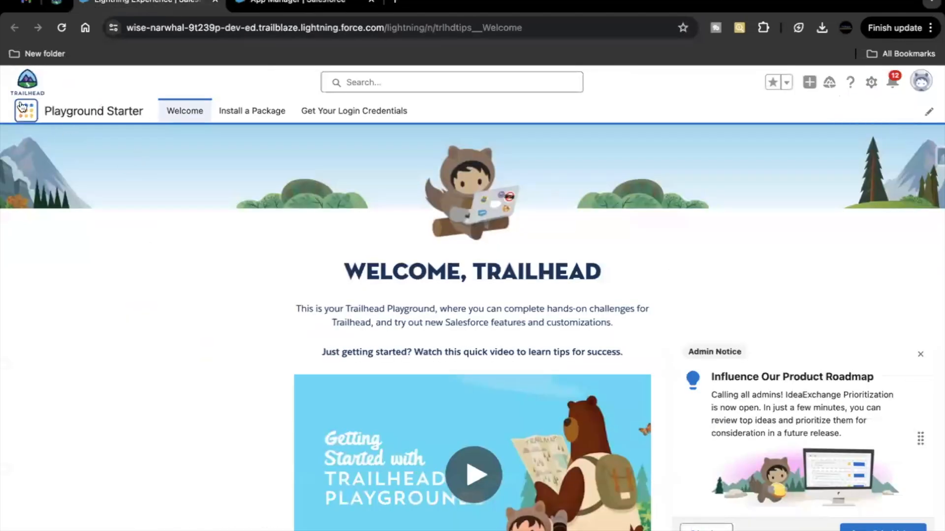
# - Launch Travel App from the App Launcher and dismiss the notification and Go Mobile prompts
pyautogui.click(26, 111)
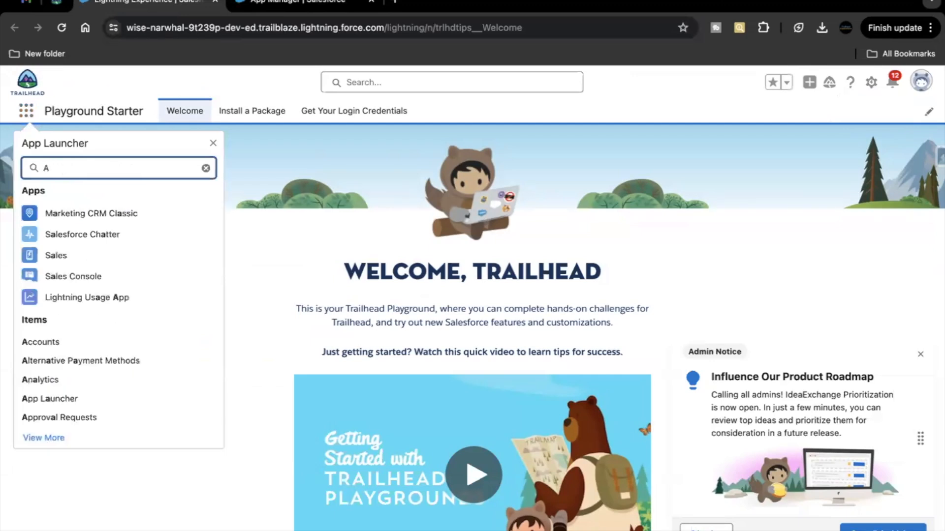
pyautogui.write('tra')
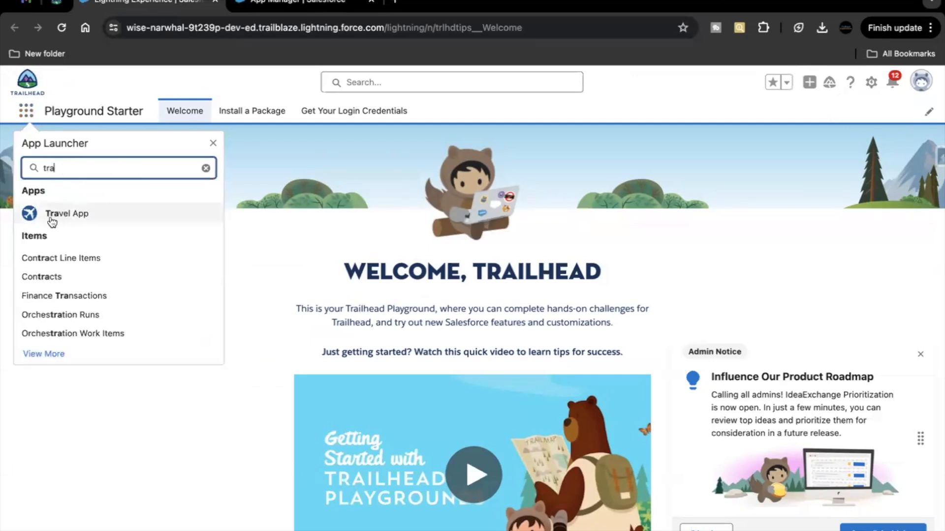
pyautogui.click(66, 214)
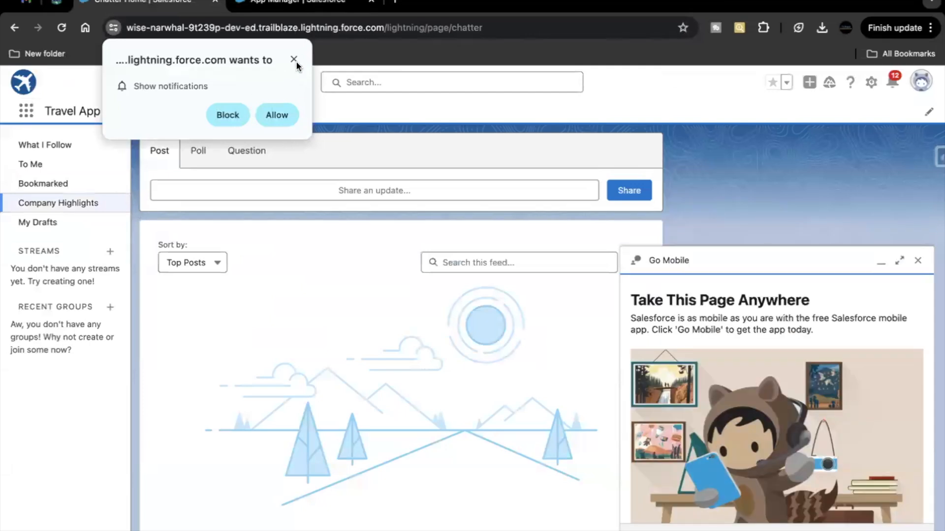
pyautogui.click(294, 61)
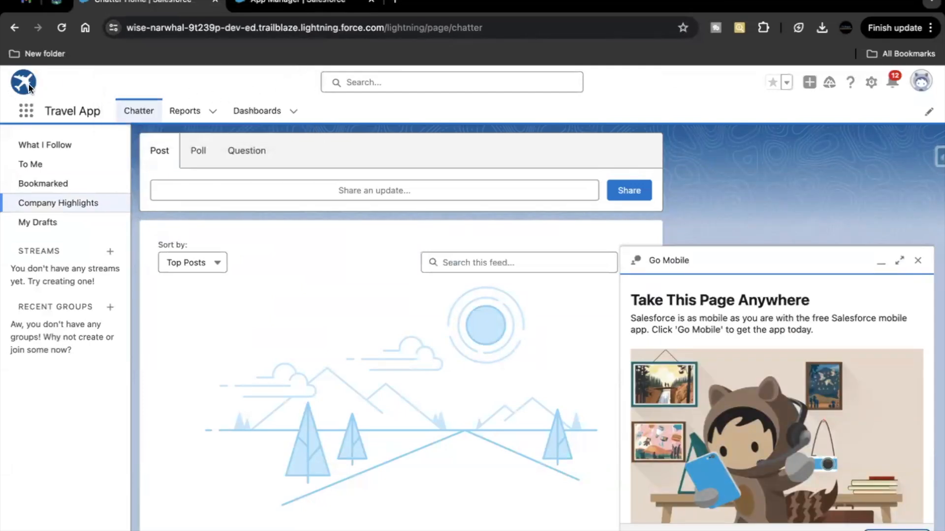
pyautogui.moveTo(127, 125)
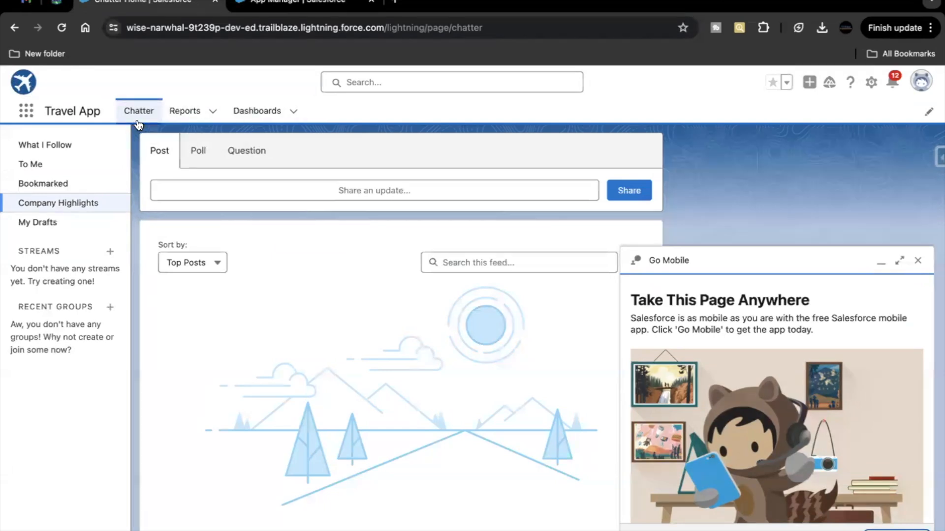
pyautogui.moveTo(269, 126)
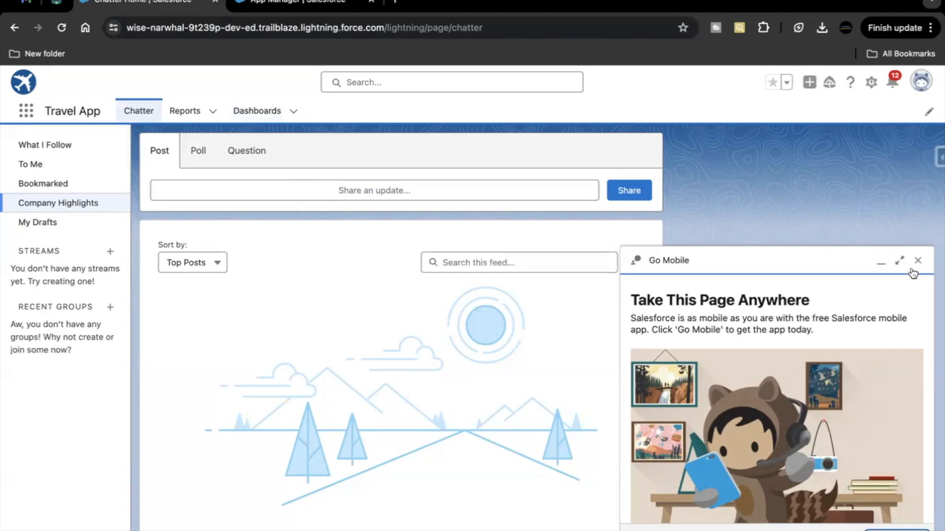
pyautogui.click(917, 260)
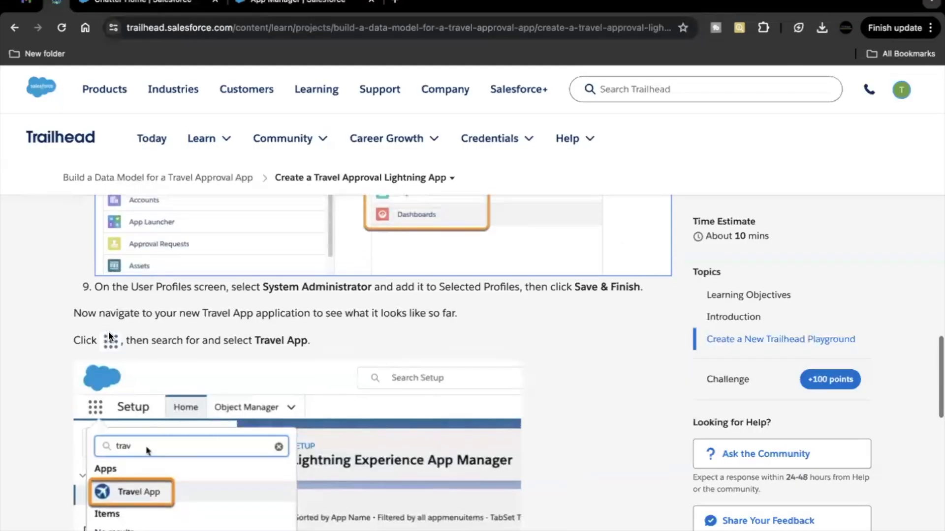
pyautogui.scroll(-3)
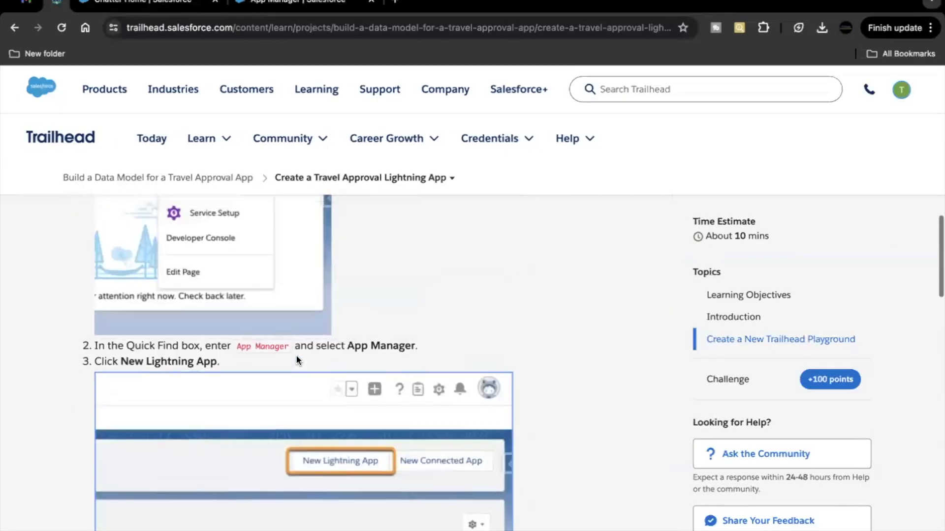
pyautogui.scroll(3)
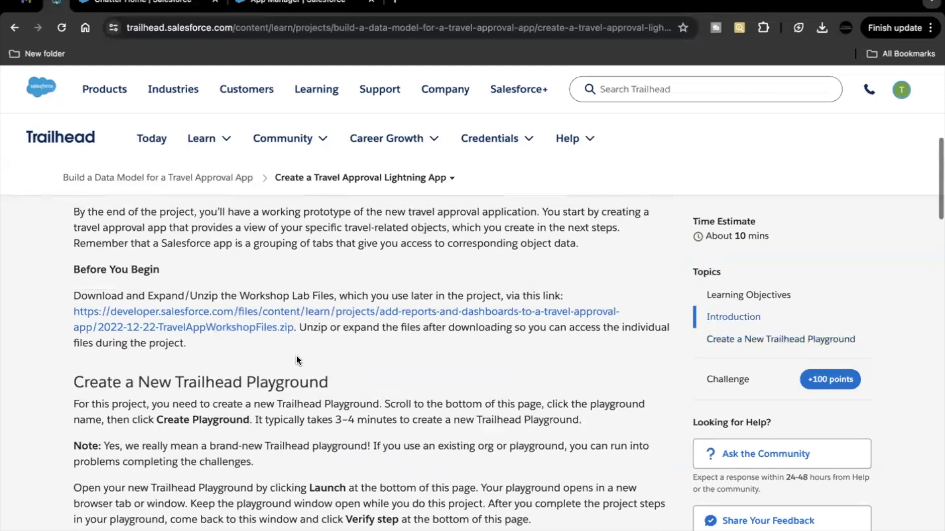
pyautogui.moveTo(278, 357)
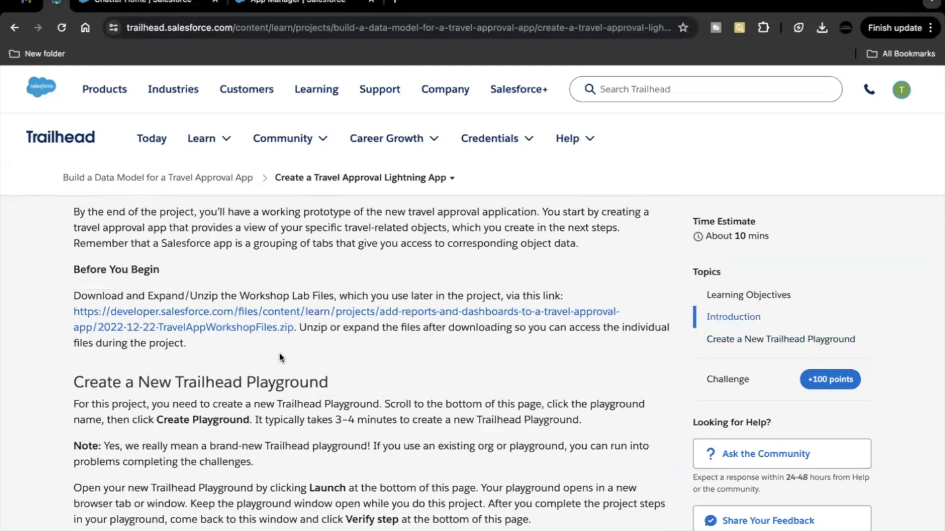